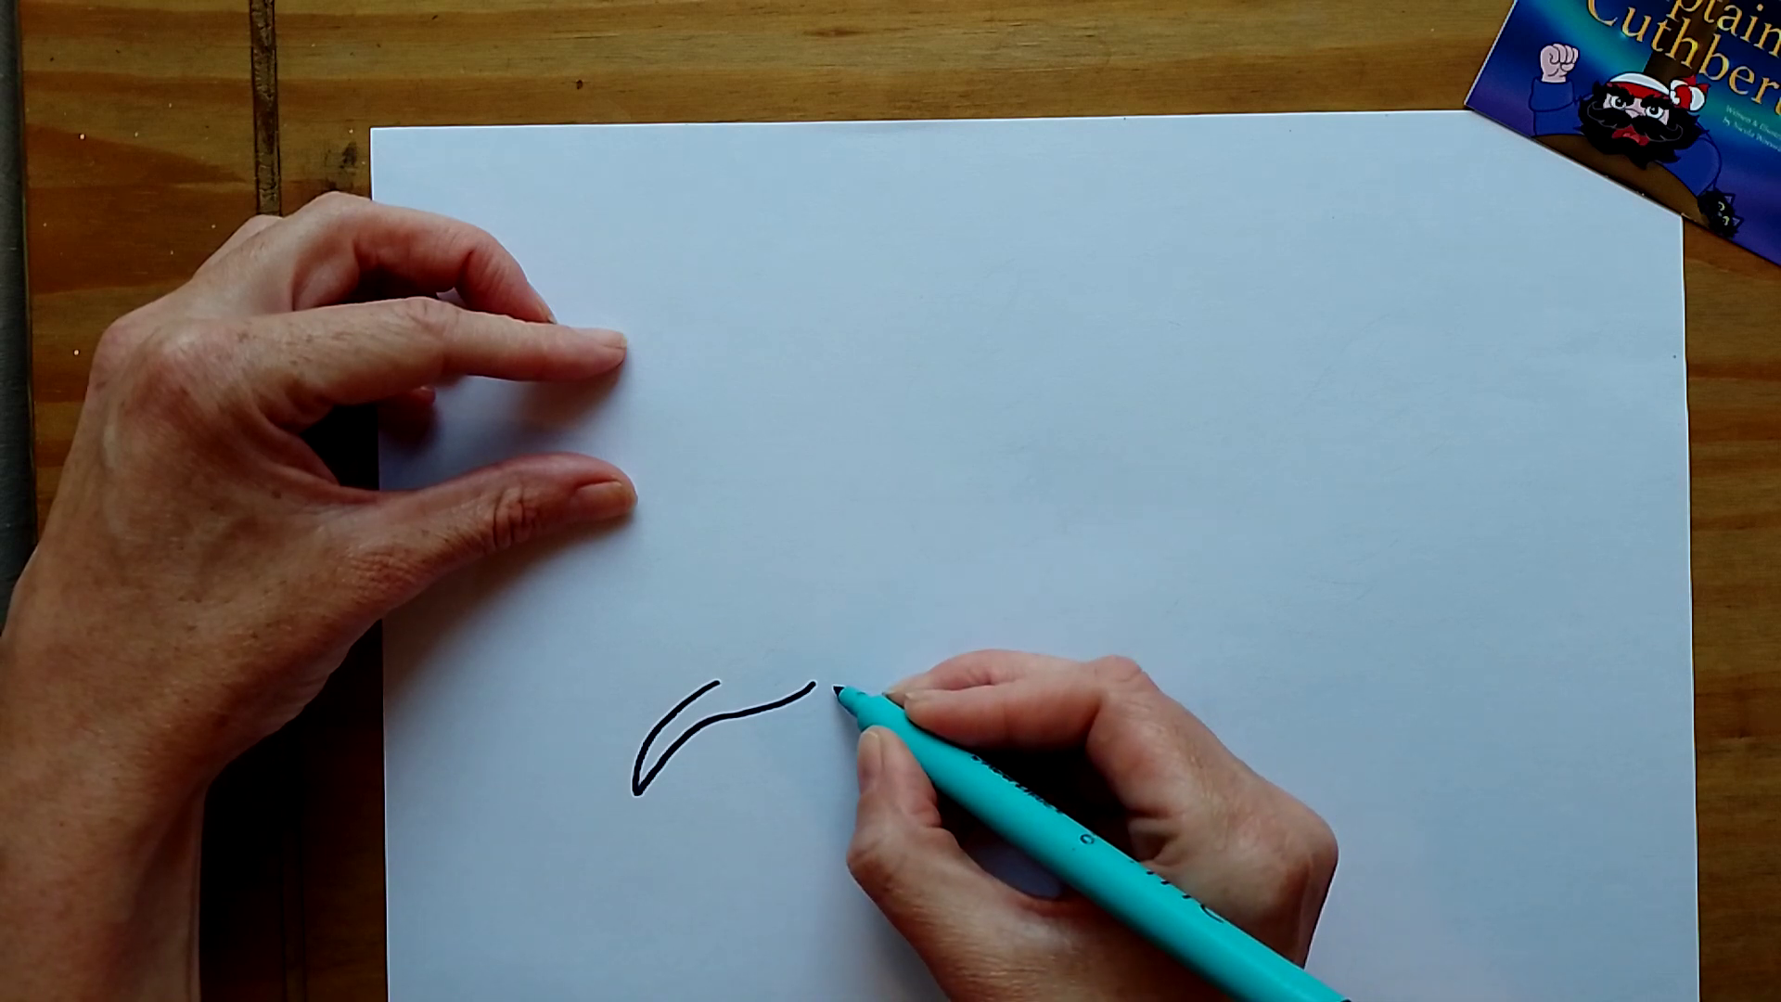
Step: Draw a short thin curved stroke parallel to the existing arc near the lower left
{"action": "left_click_drag", "start_coordinate": [795, 693], "coordinate": [829, 687]}
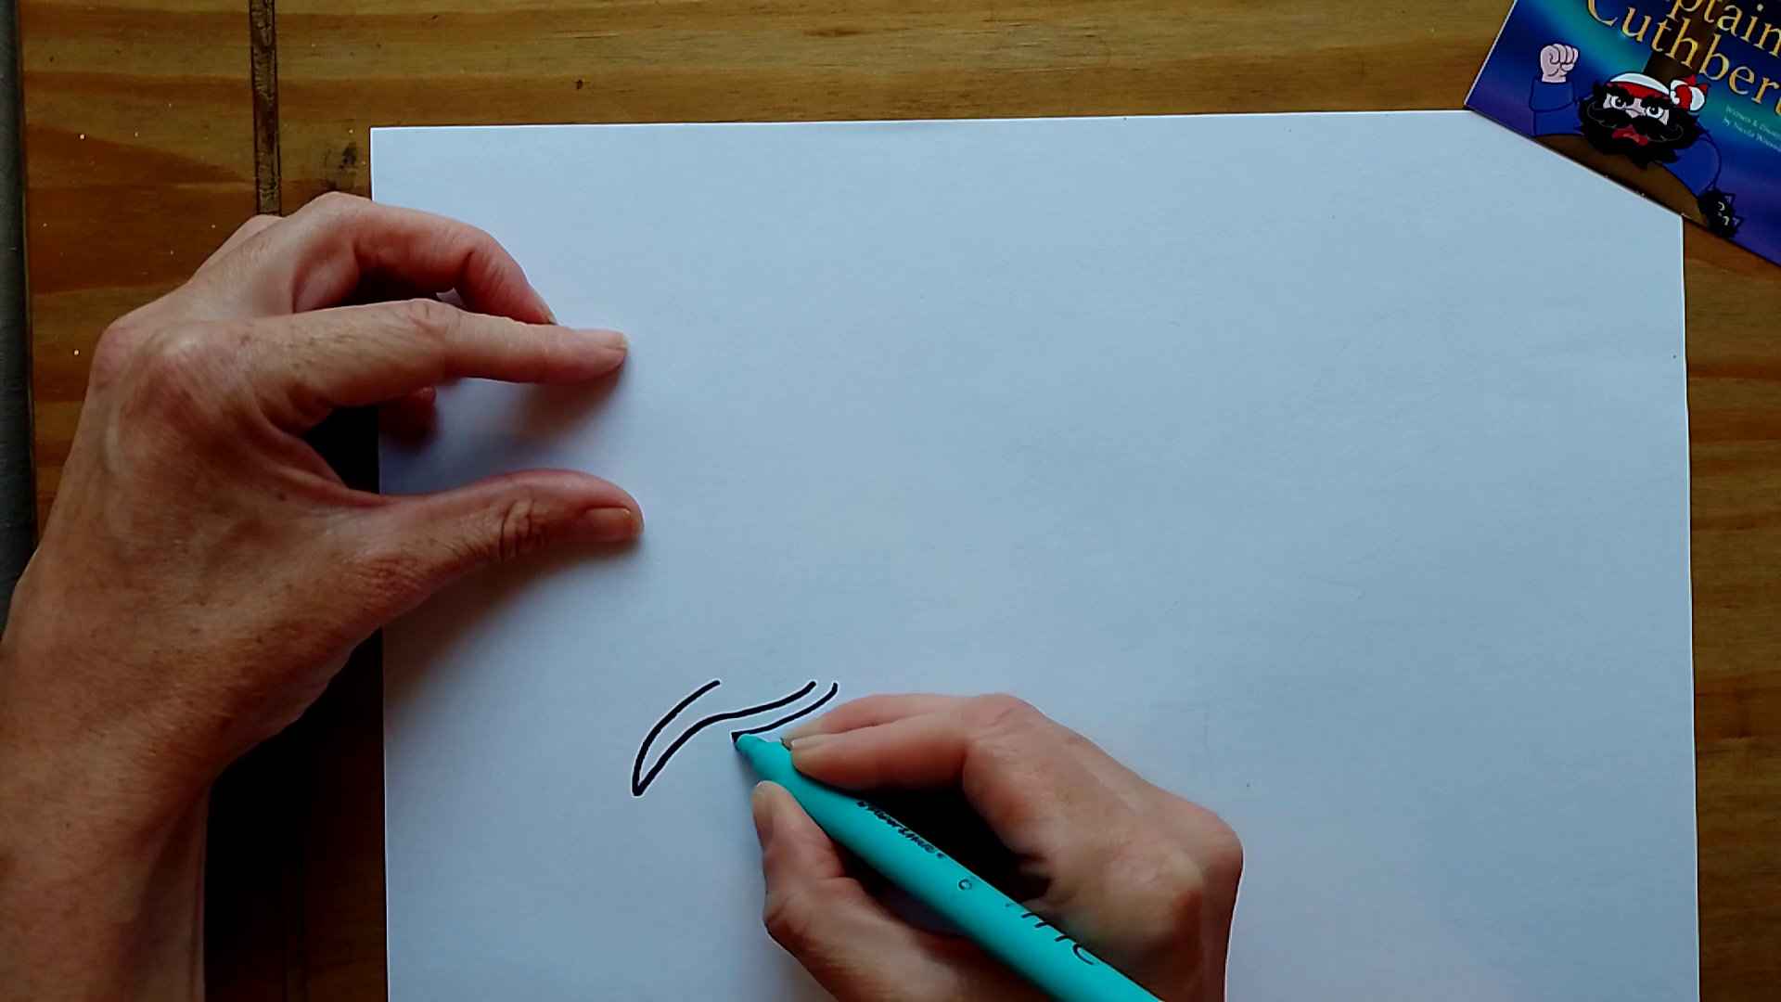